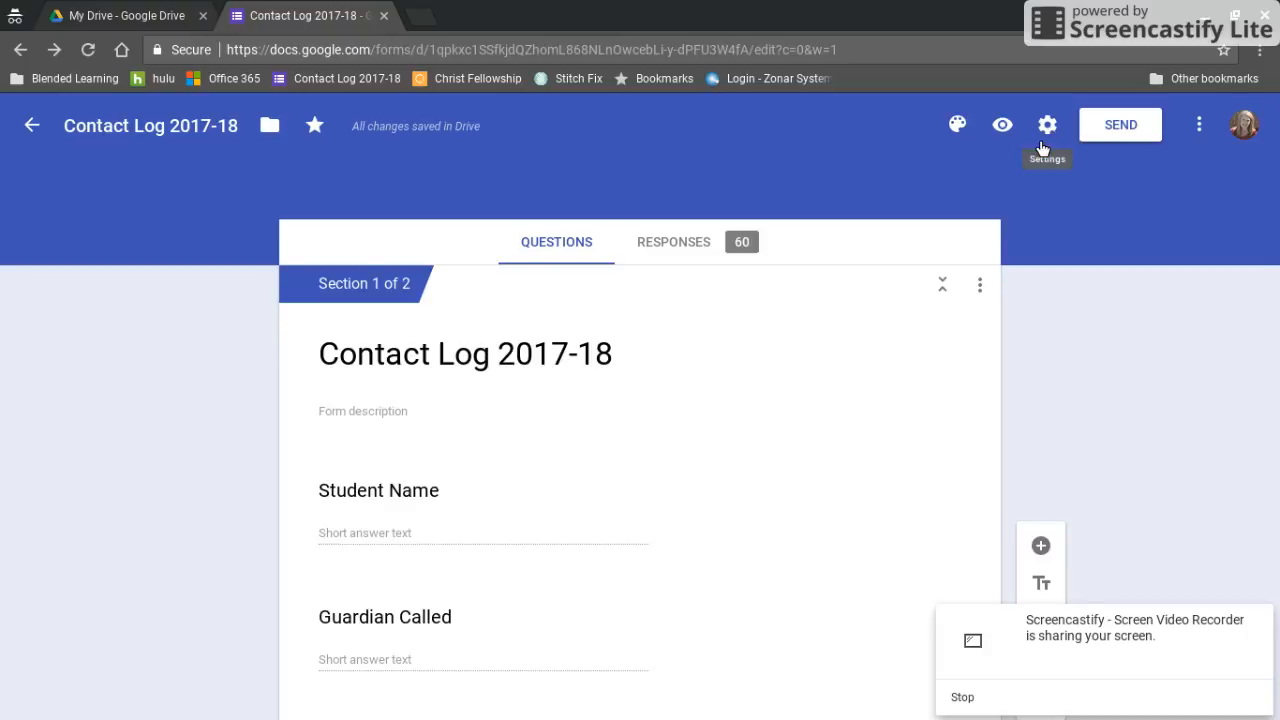
pyautogui.moveTo(380, 356)
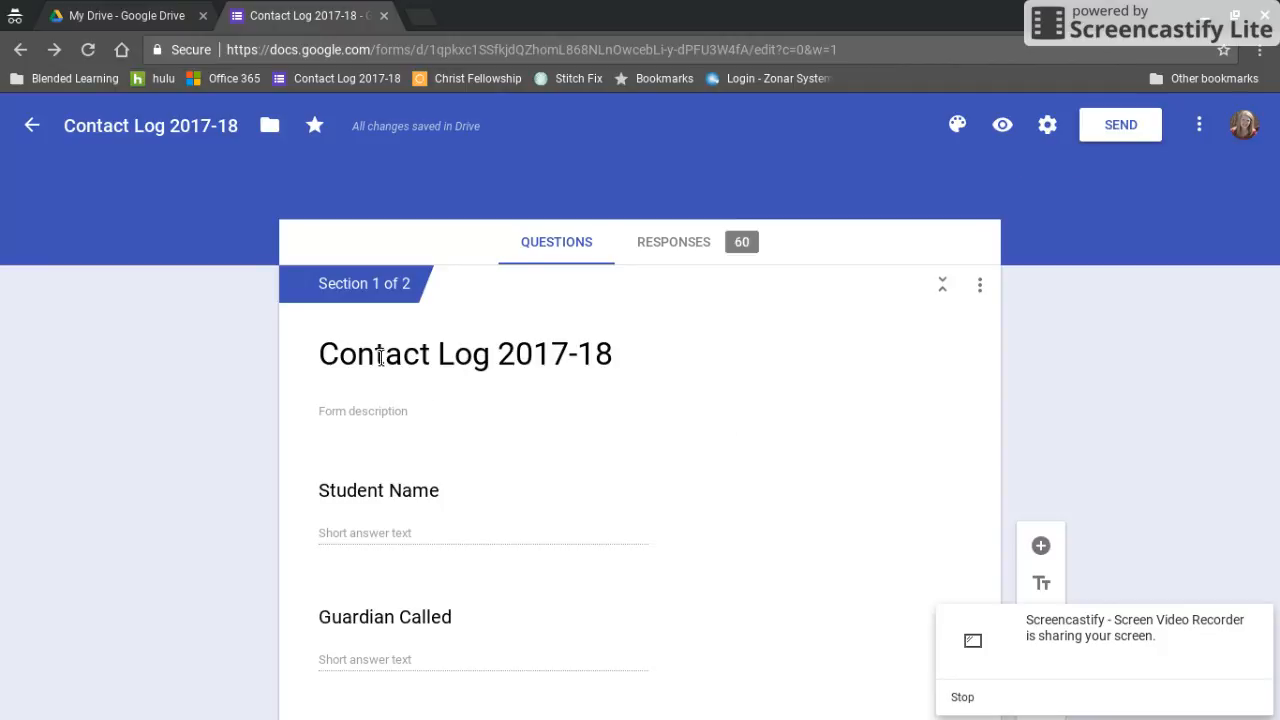
# - Open the Follow-Up Needed? question to review its branching: Yes to next section, No submits
pyautogui.scroll(-3)
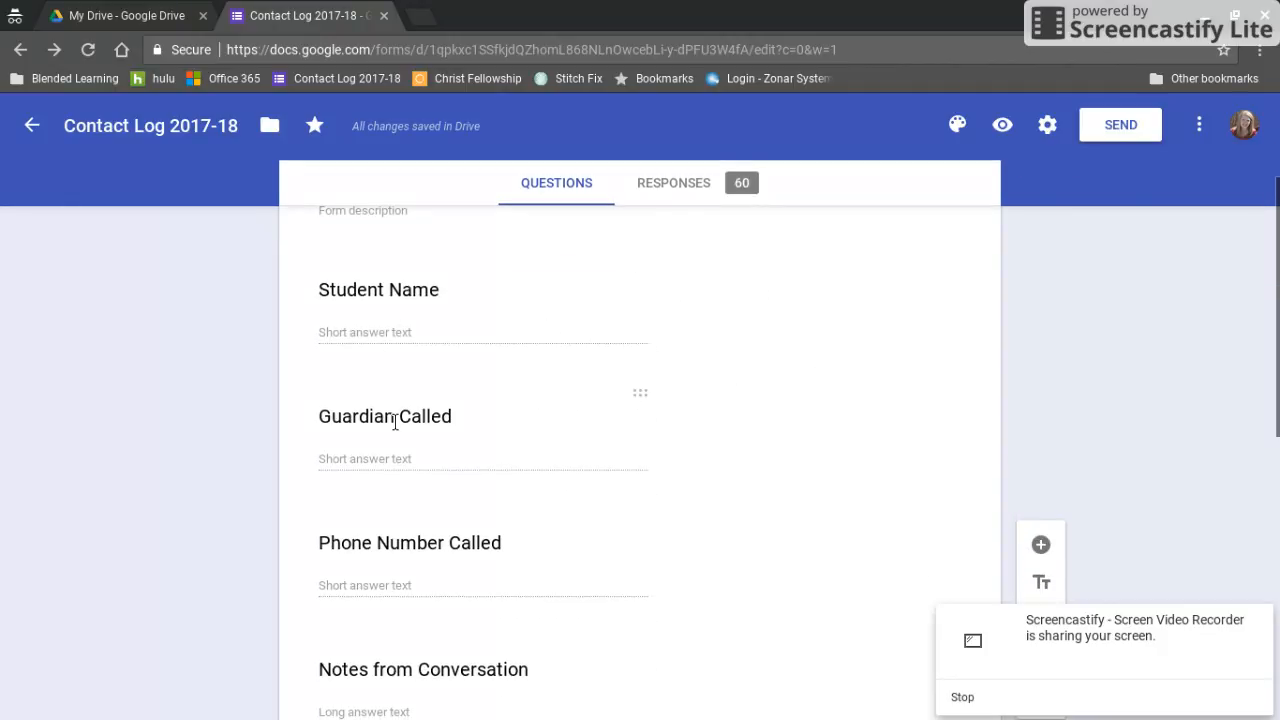
pyautogui.scroll(-3)
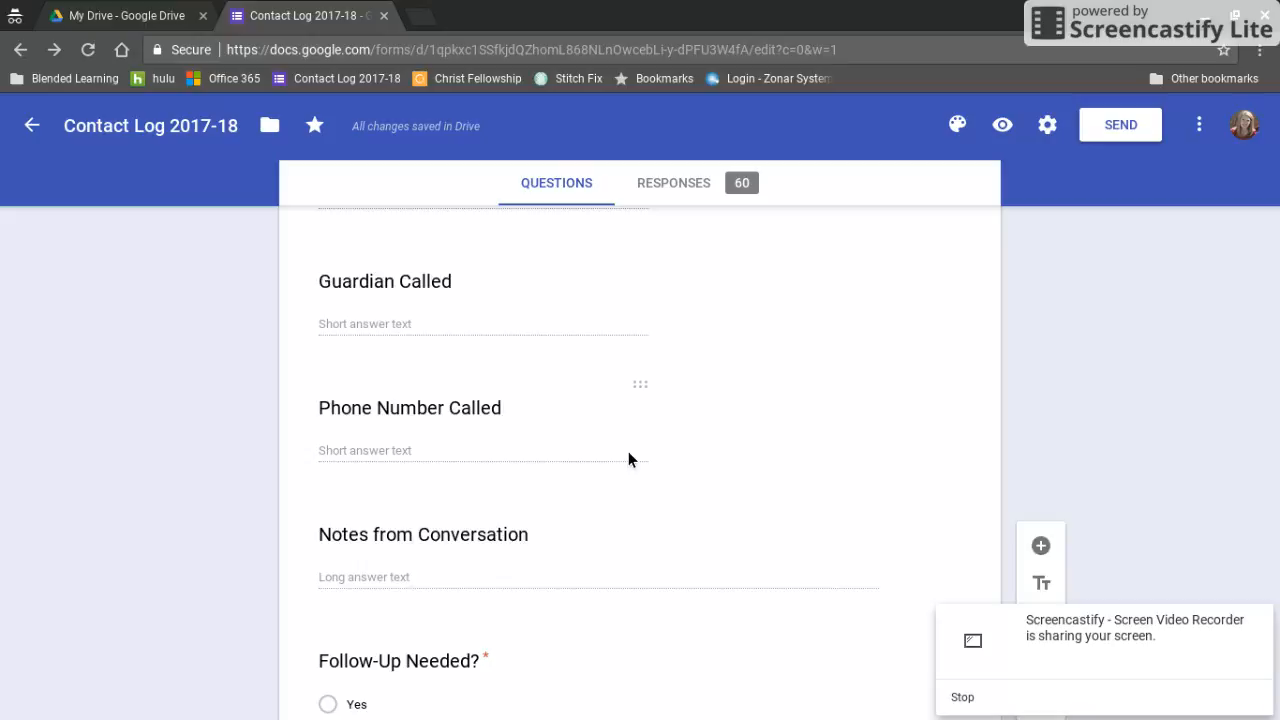
pyautogui.scroll(-3)
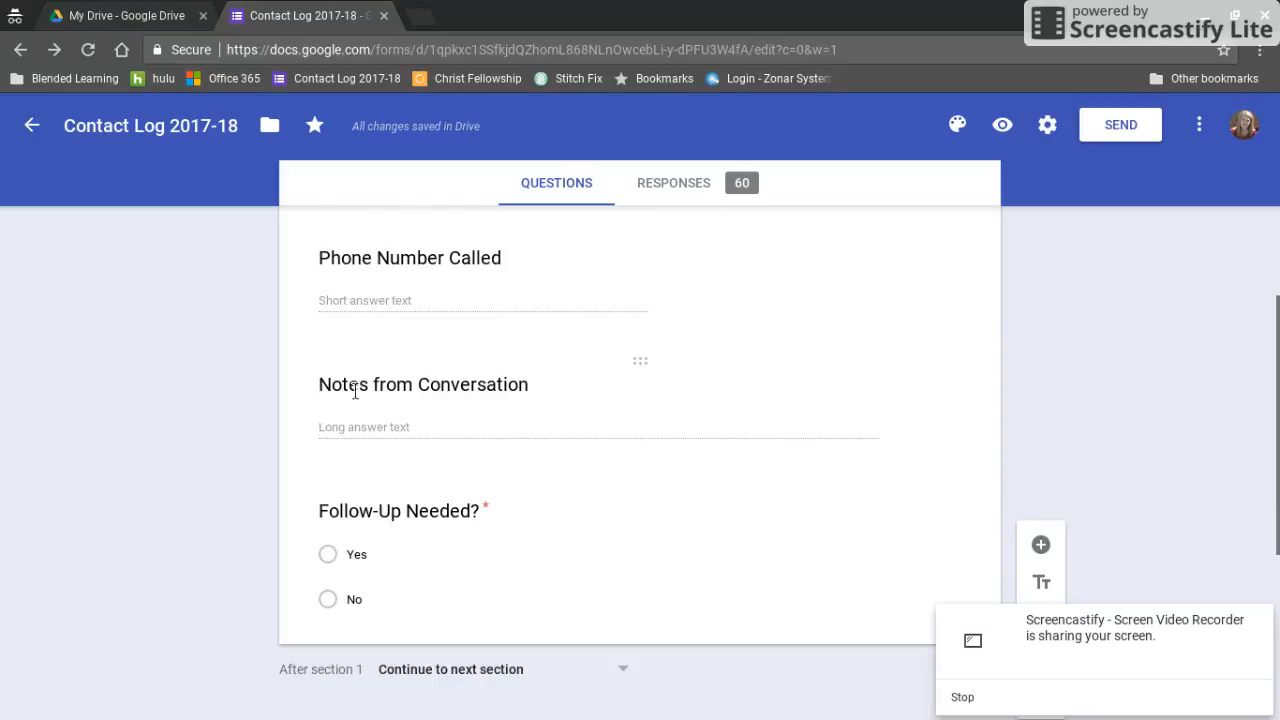
pyautogui.moveTo(573, 388)
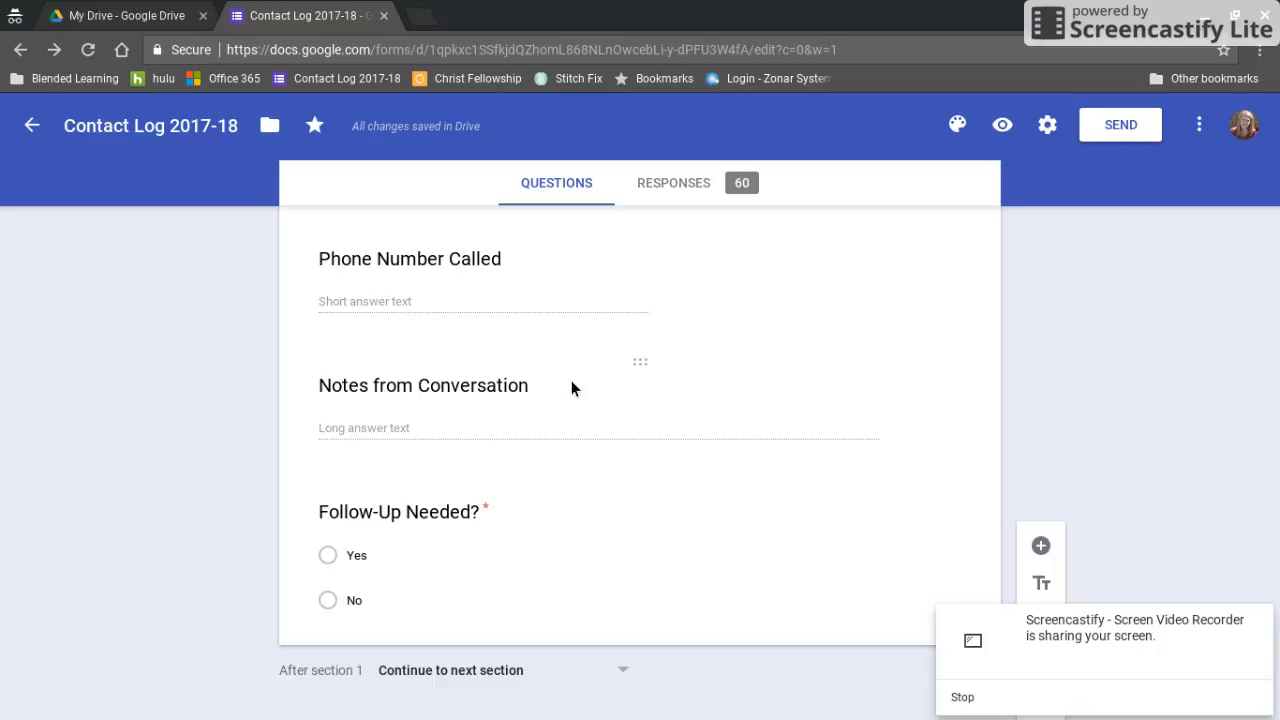
pyautogui.scroll(-3)
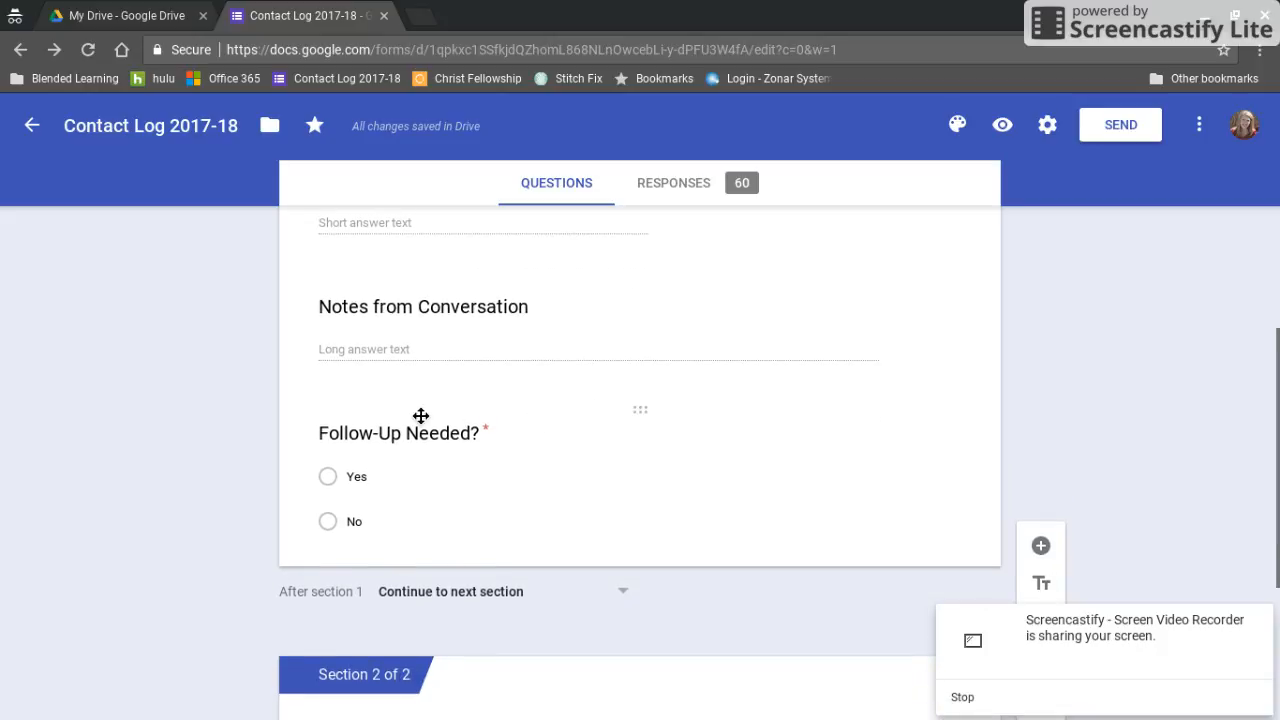
pyautogui.click(398, 432)
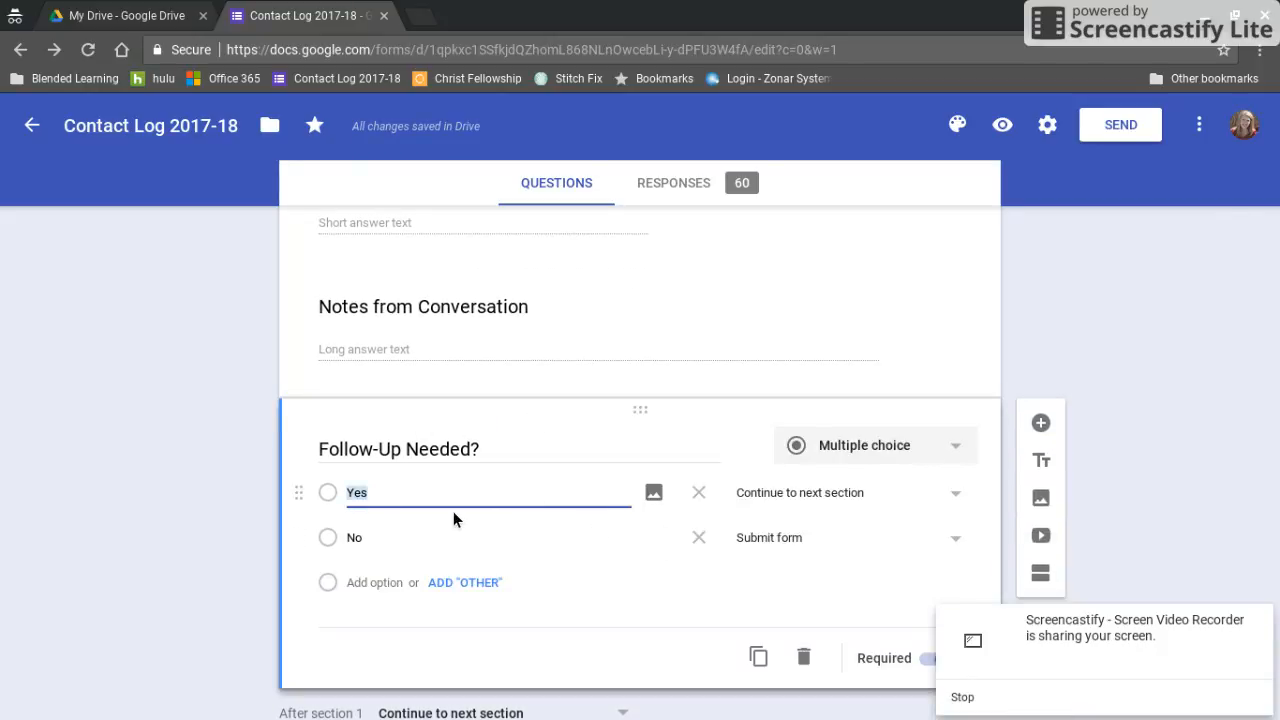
pyautogui.moveTo(847, 500)
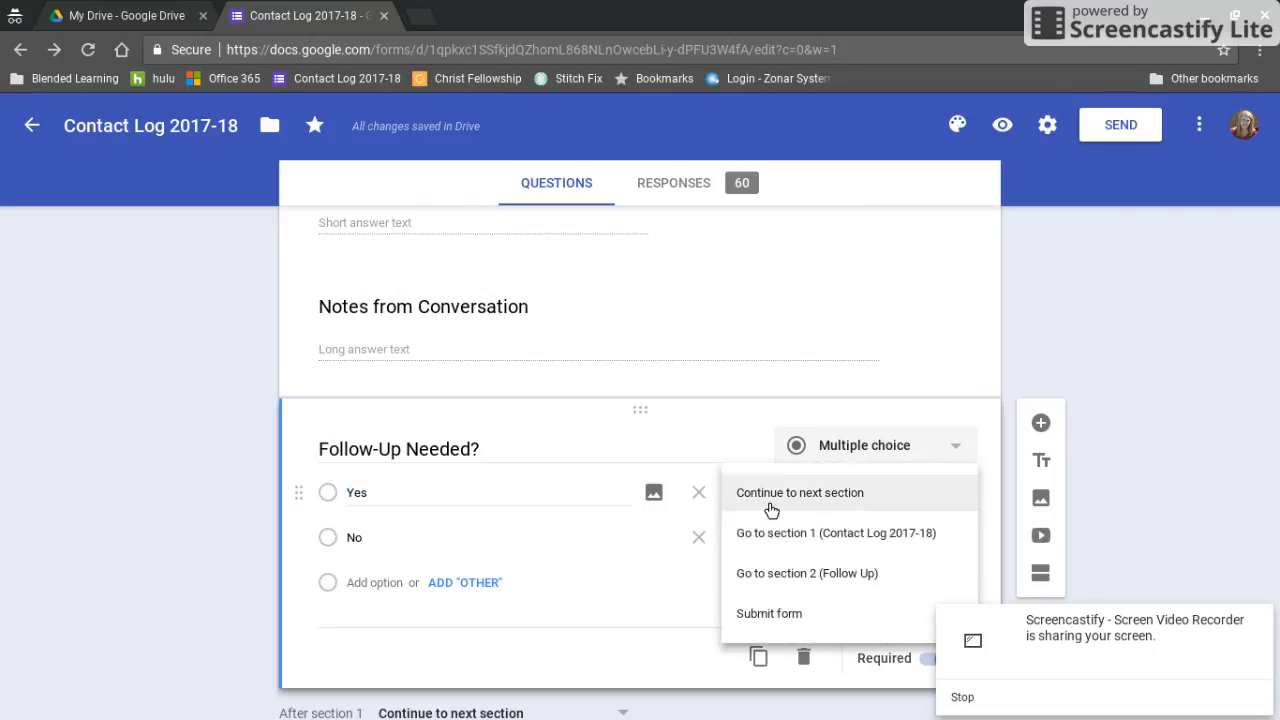
pyautogui.moveTo(827, 498)
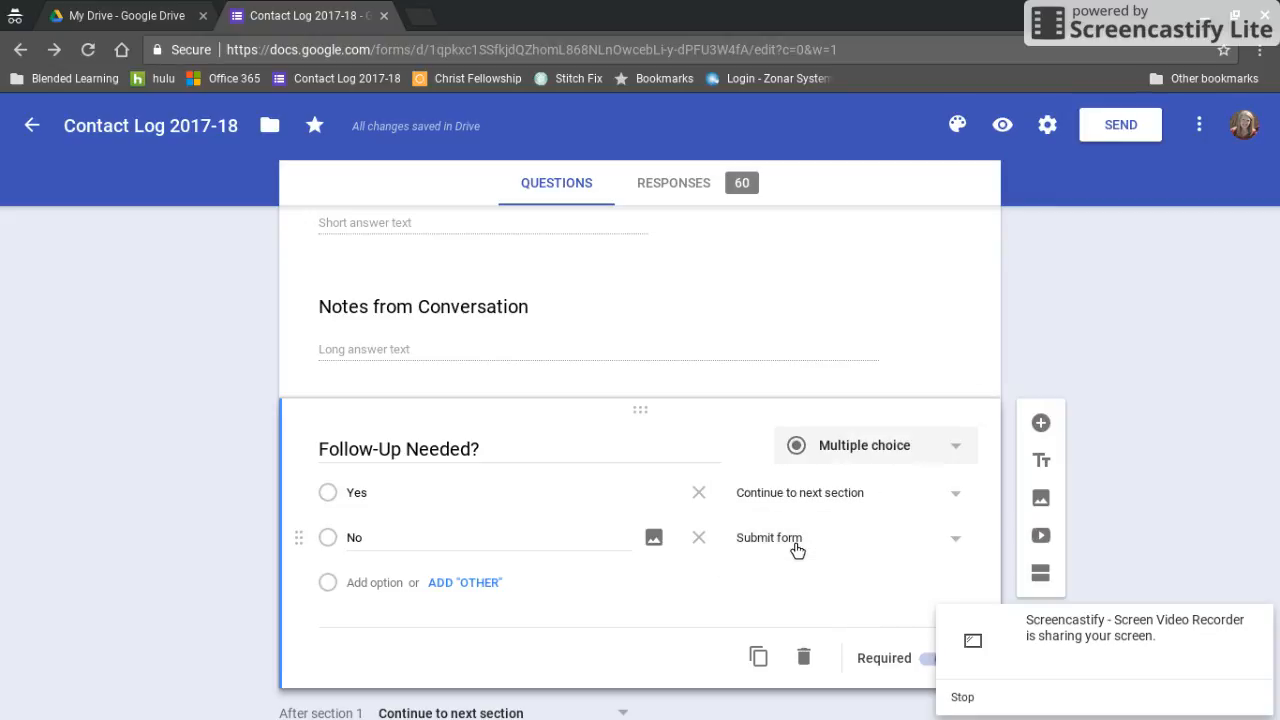
pyautogui.scroll(-3)
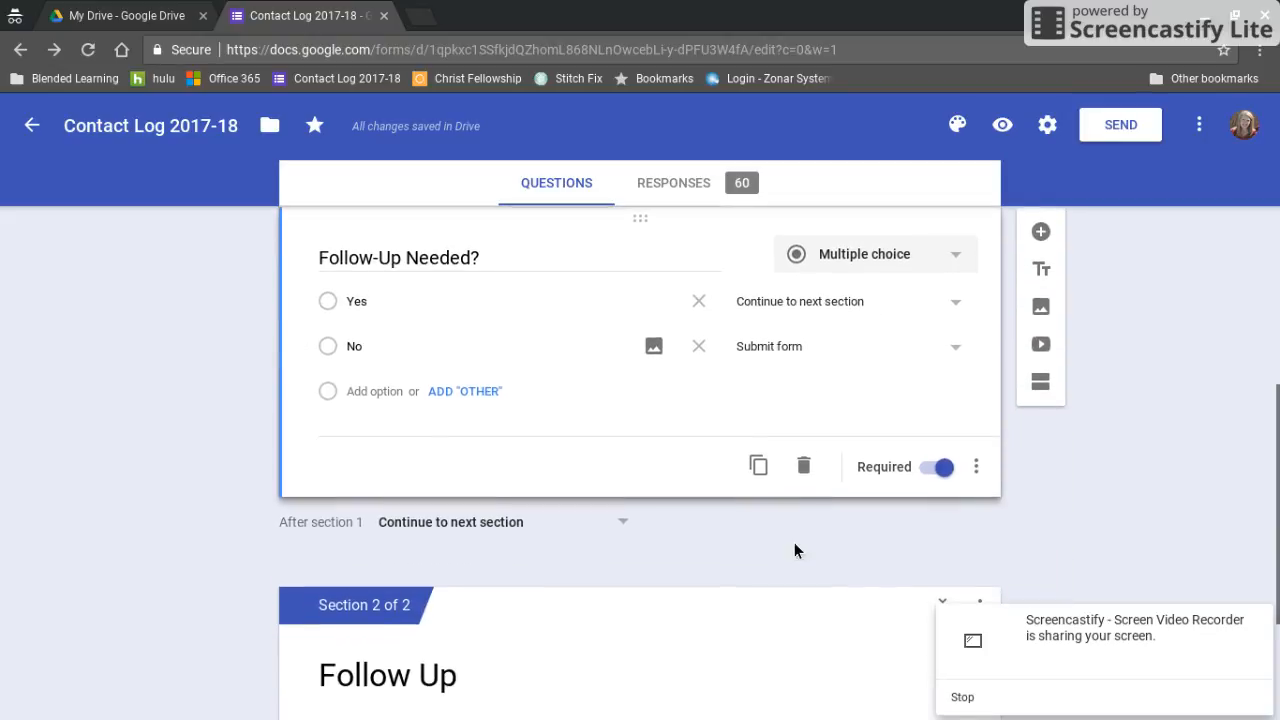
pyautogui.moveTo(1040, 383)
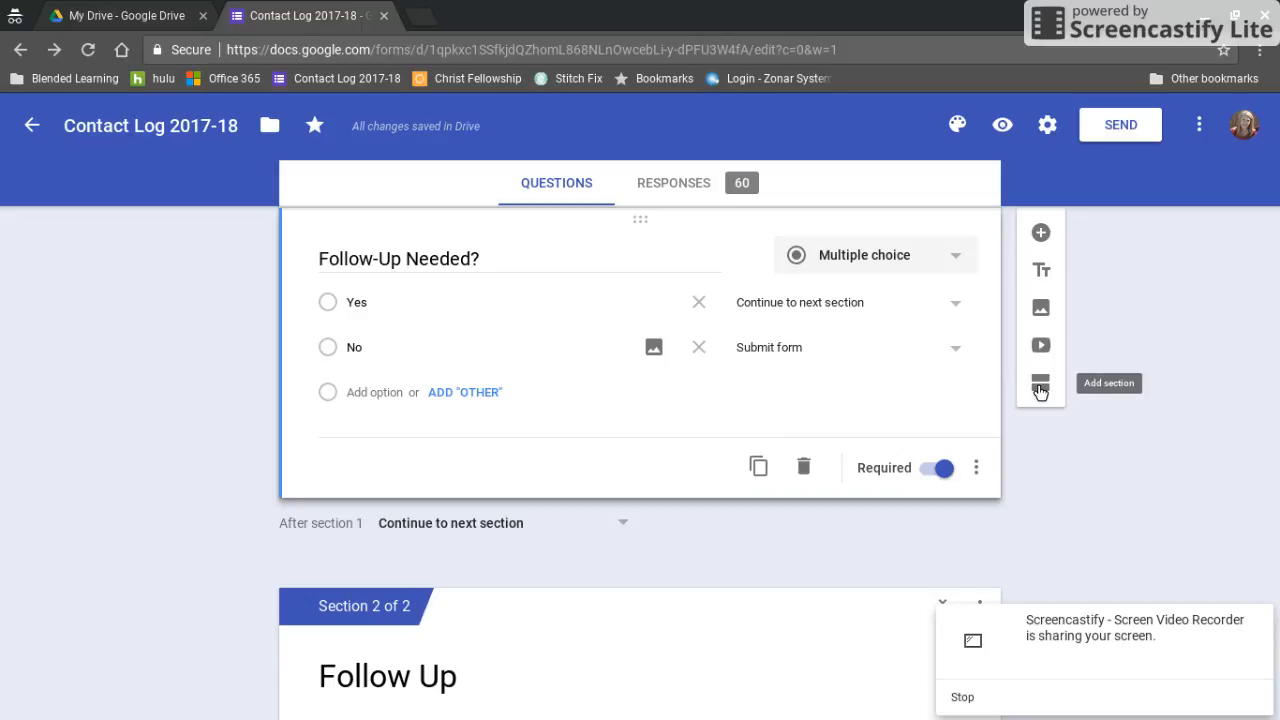
# - Scroll down to Section 2, Follow Up, and its What Follow-Up is needed? question
pyautogui.scroll(-3)
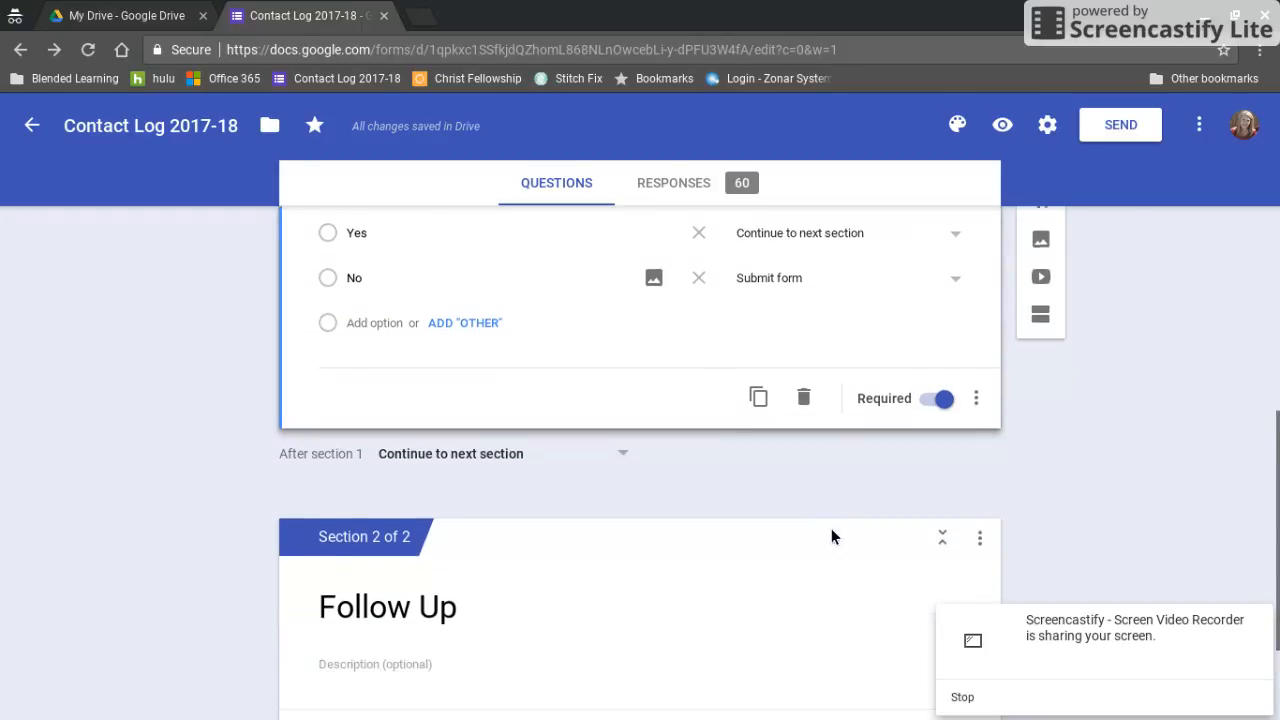
pyautogui.scroll(-3)
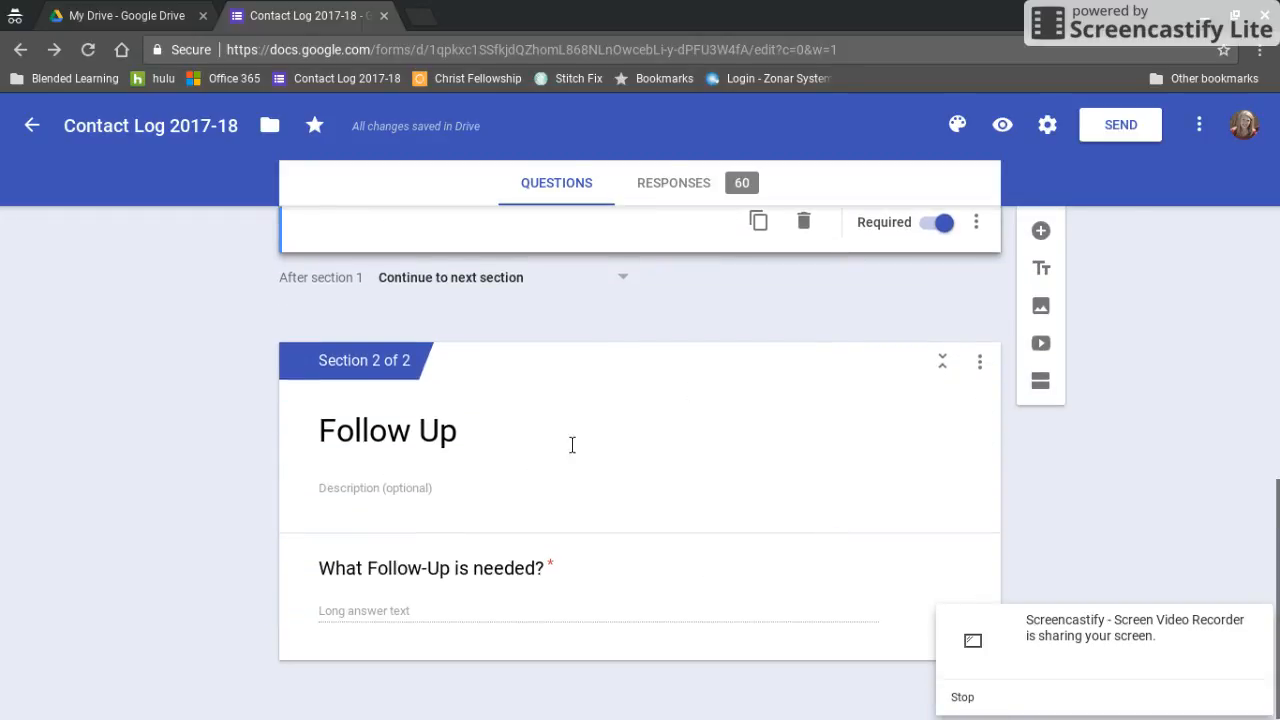
pyautogui.moveTo(449, 615)
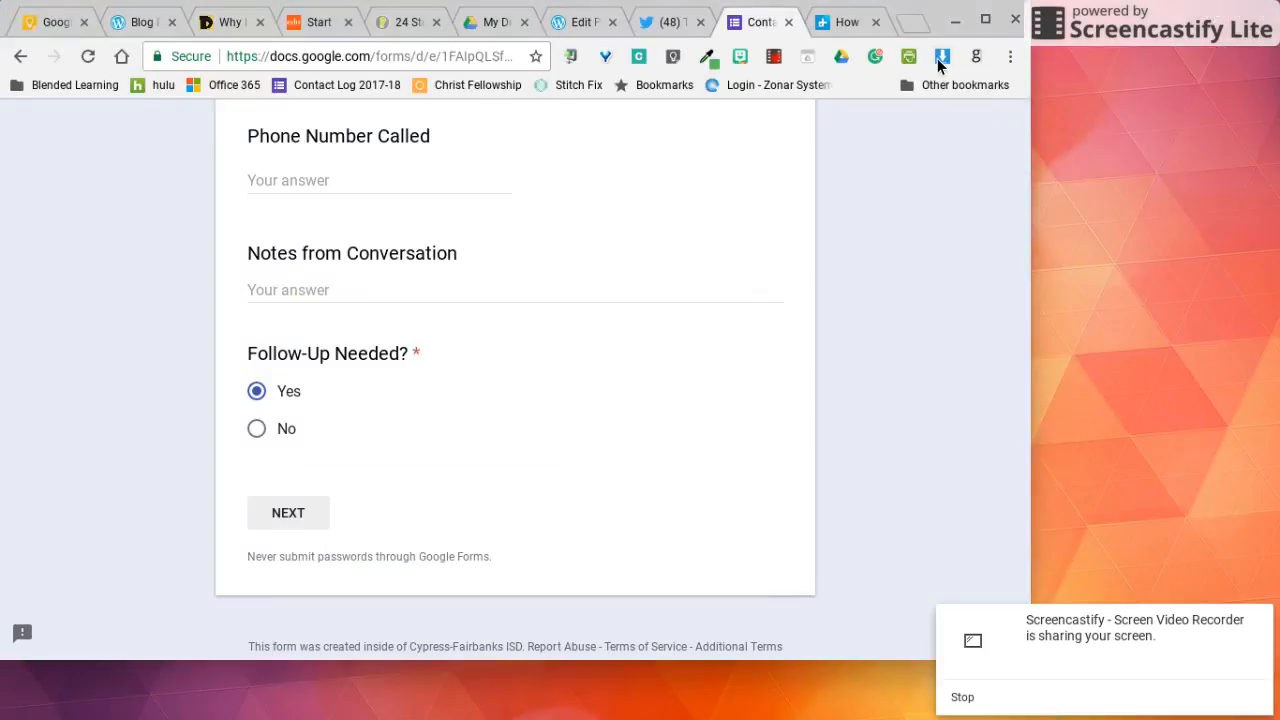
pyautogui.scroll(3)
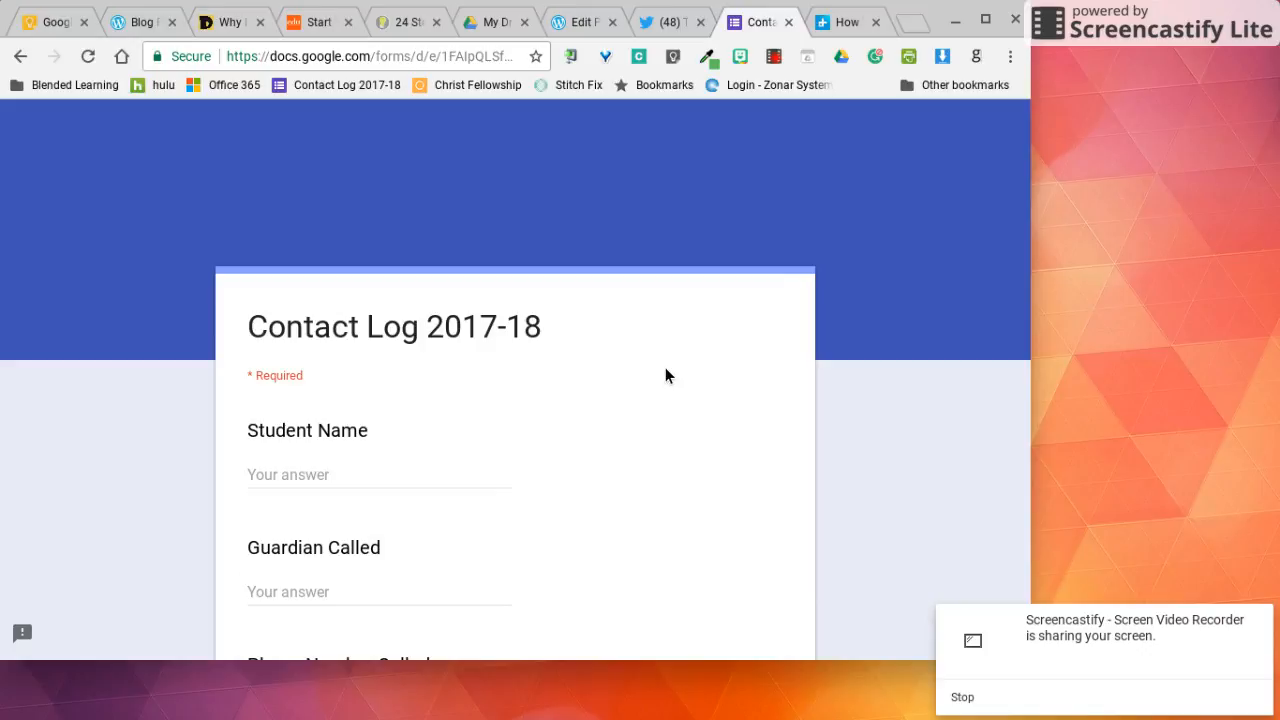
pyautogui.scroll(-3)
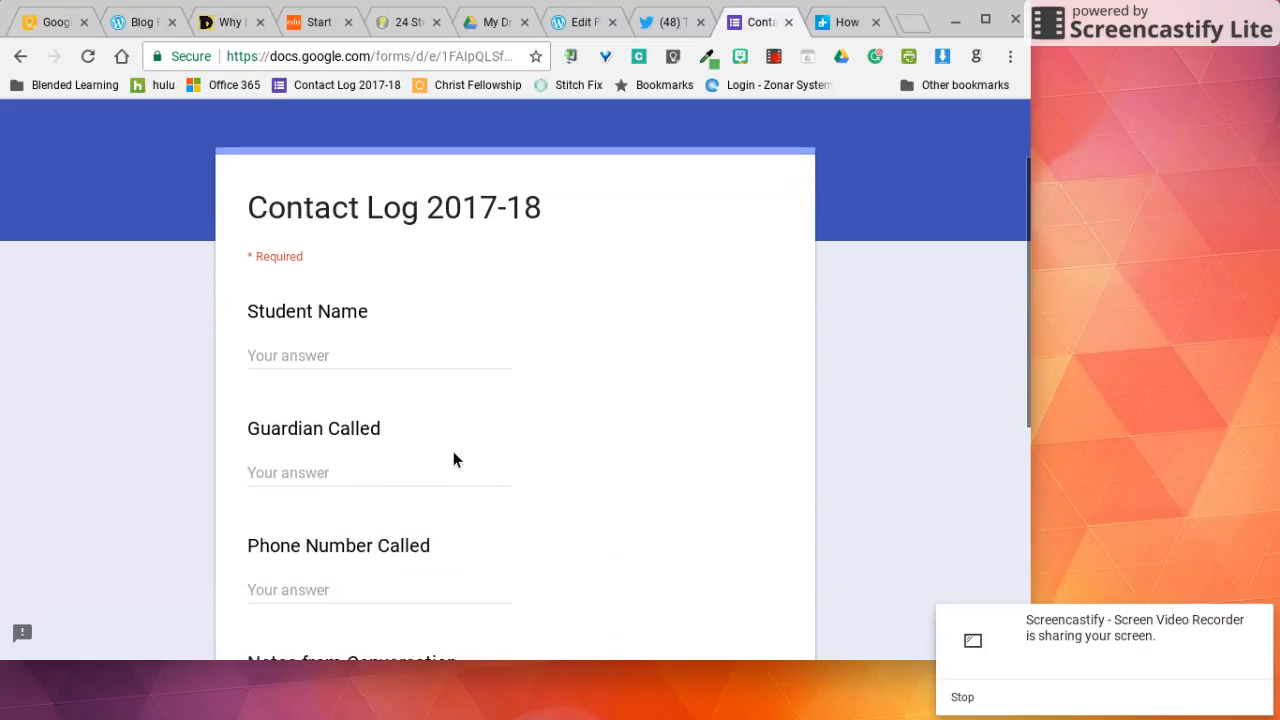
pyautogui.scroll(-3)
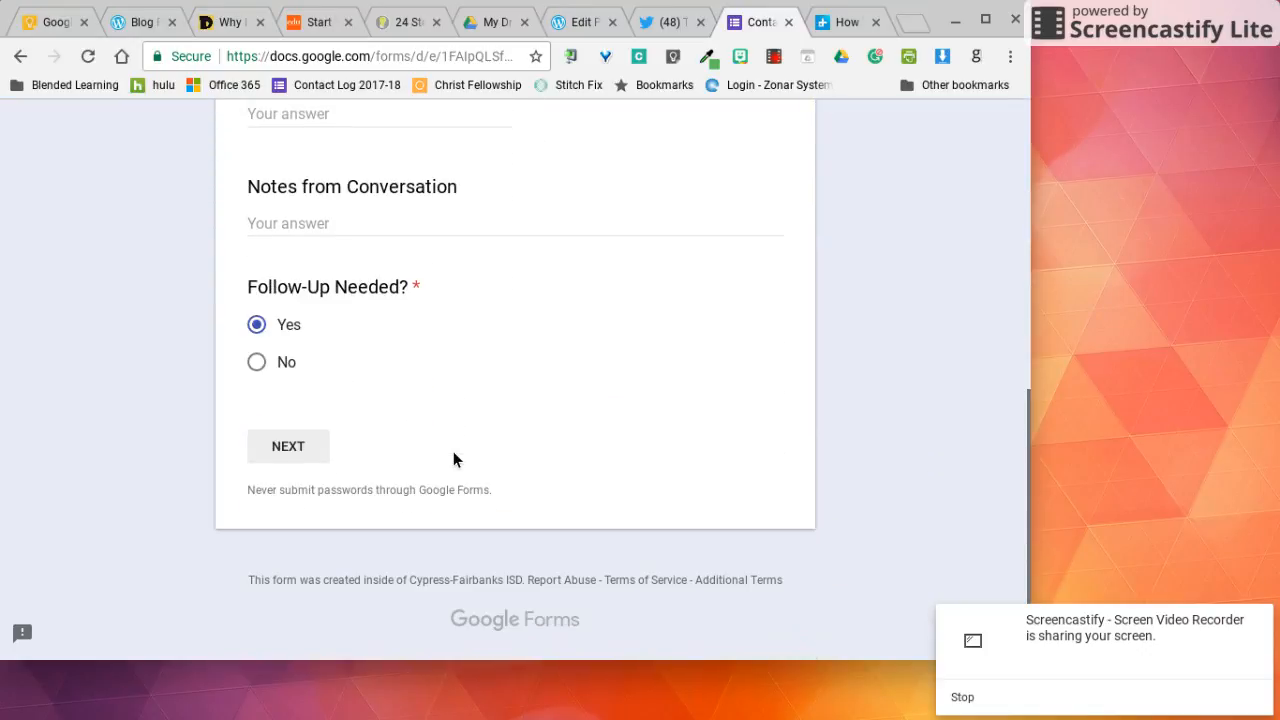
pyautogui.click(256, 362)
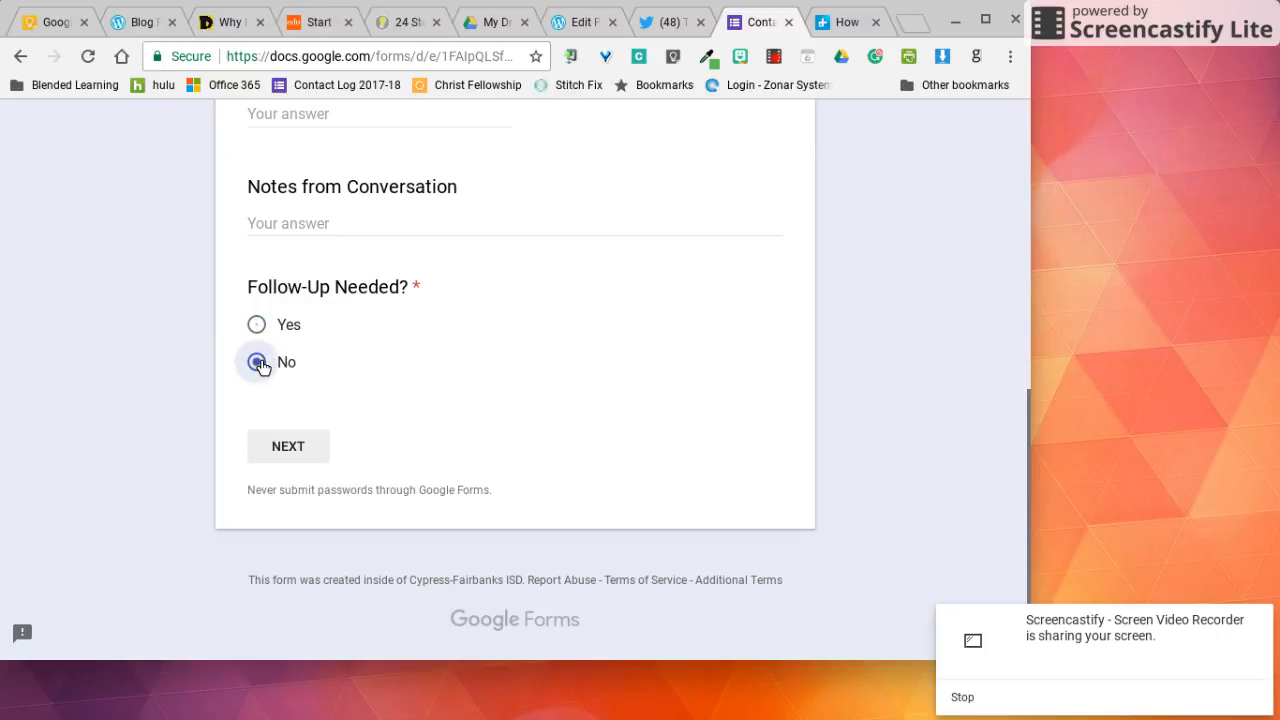
pyautogui.click(257, 362)
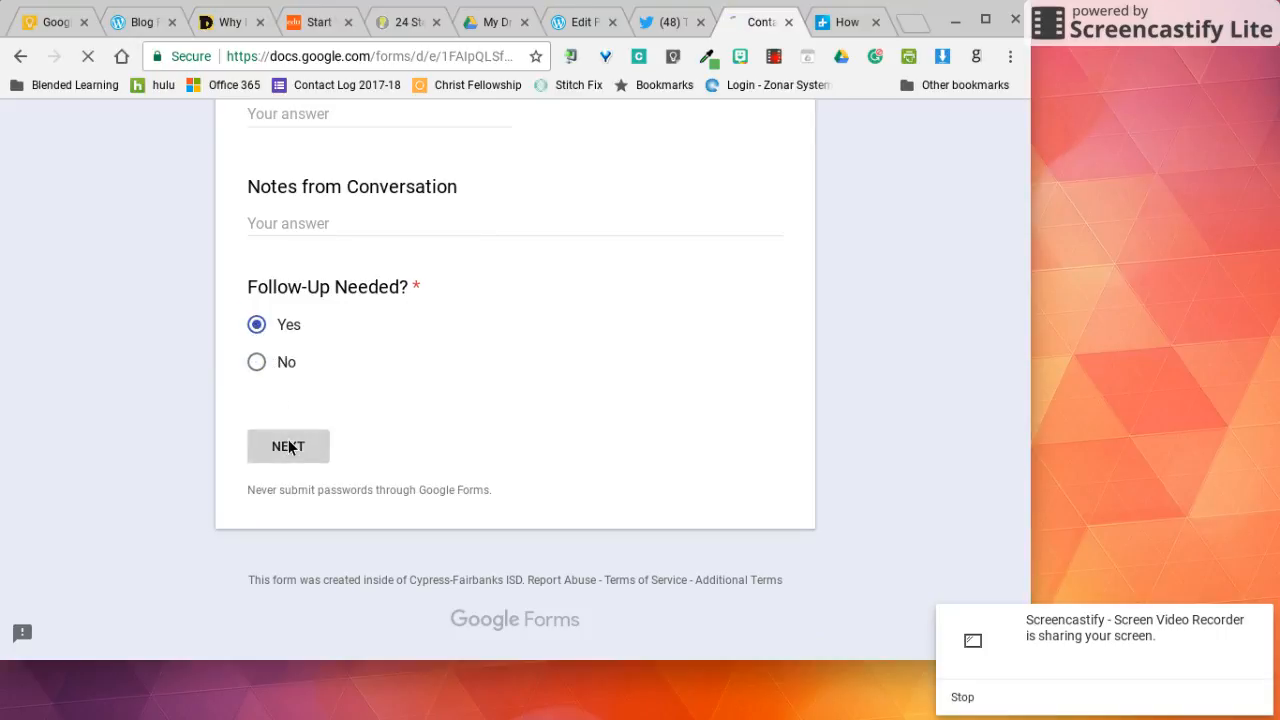
# - Advance the test response to the Follow Up page asking What Follow-Up is needed?
pyautogui.click(288, 446)
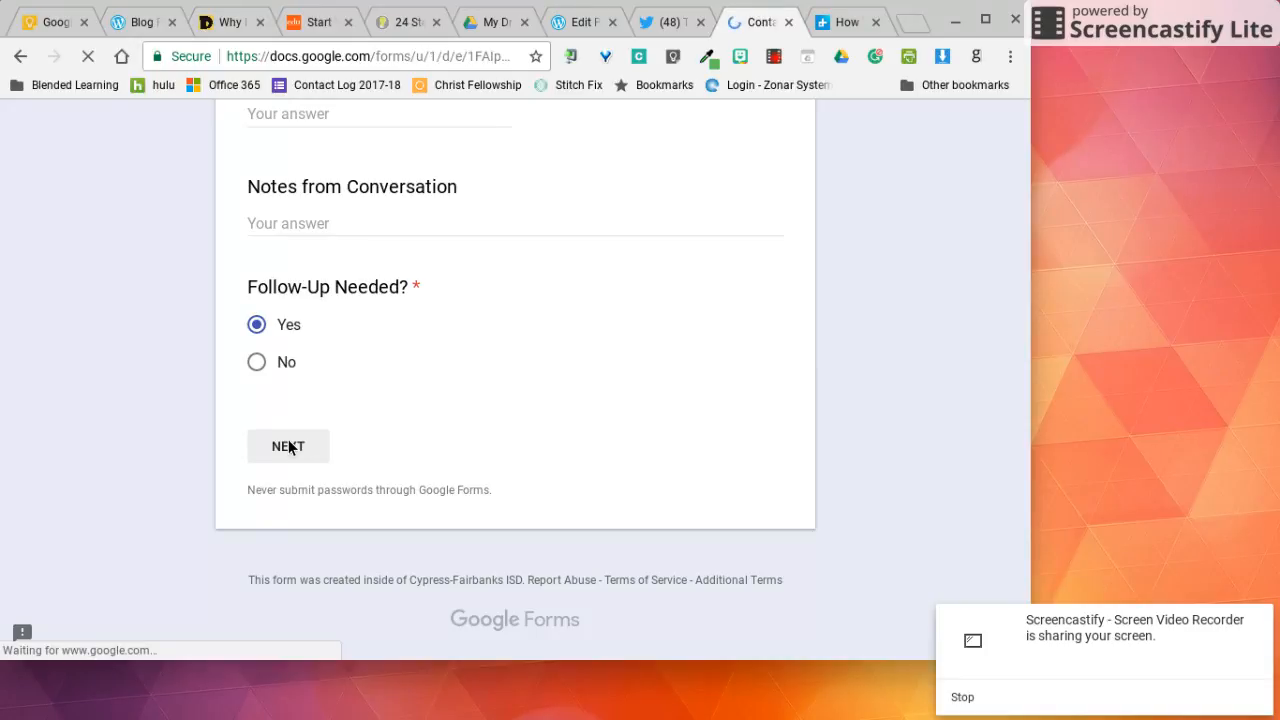
pyautogui.click(288, 446)
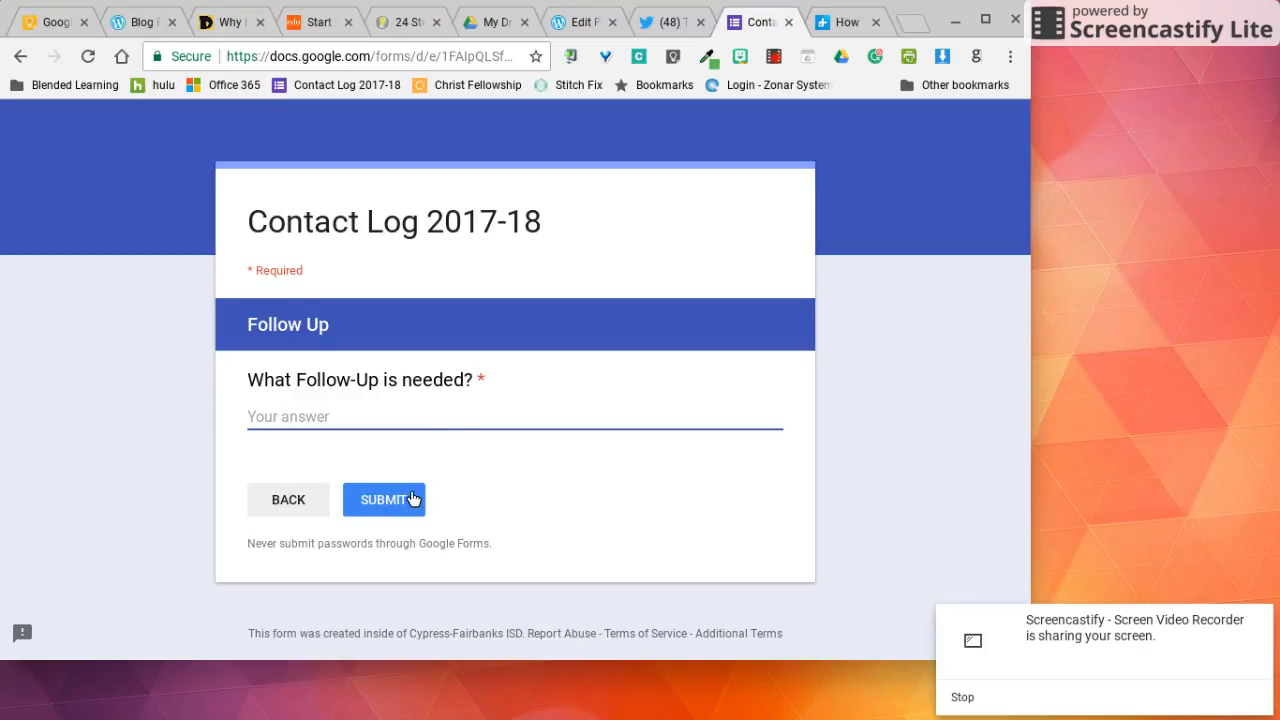
pyautogui.moveTo(655, 533)
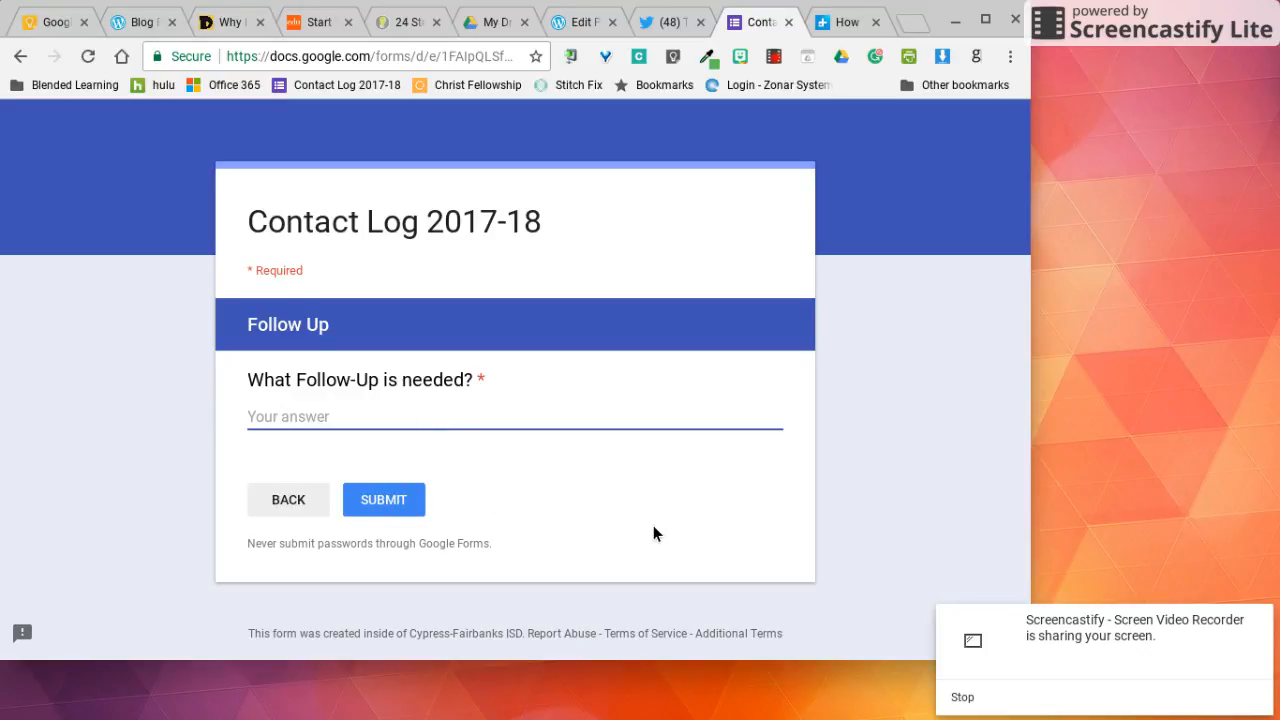